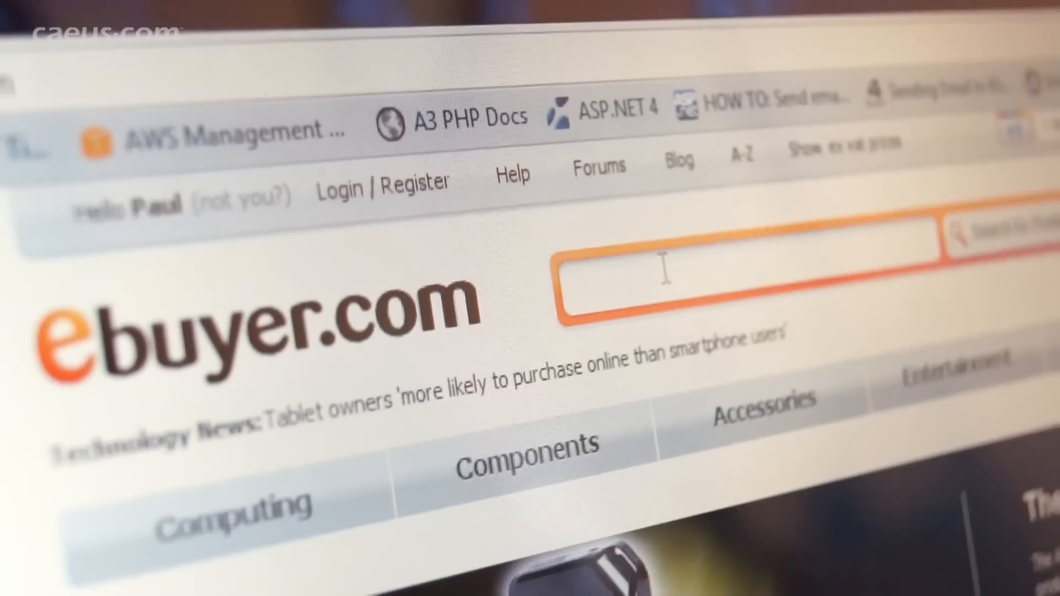
type("solid")
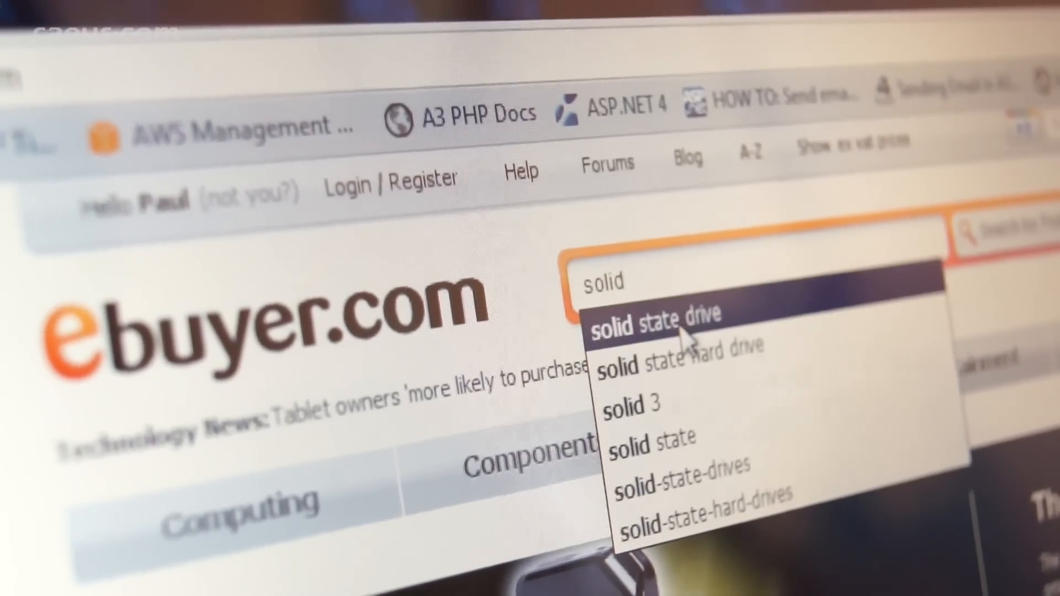